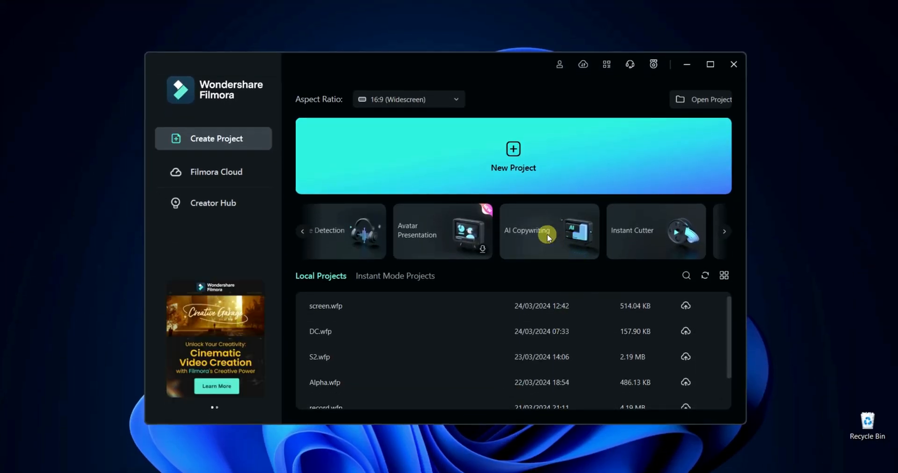
Generate AI Copywriting video ideas for climate change presentations and copy the results.
click(526, 231)
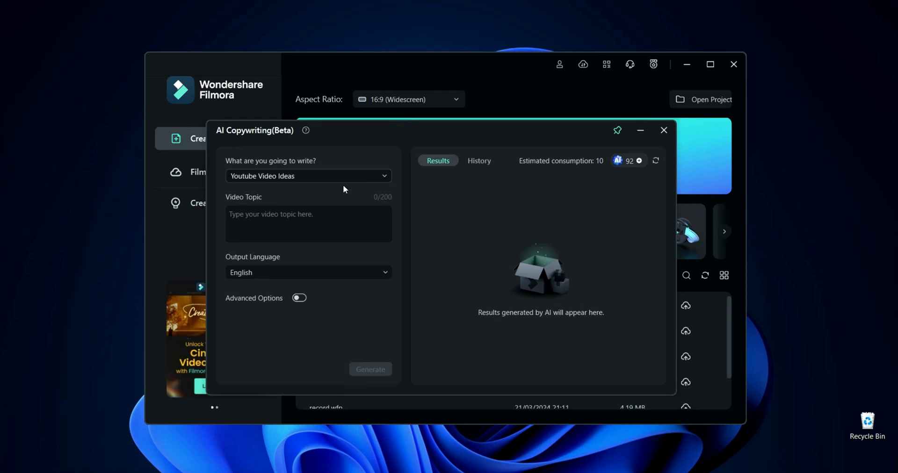
text(write presentation on climate change in 200 words)
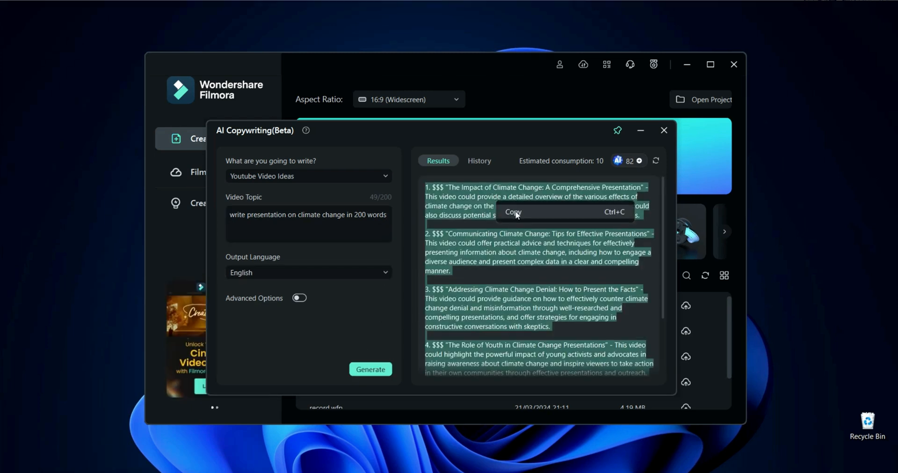
click(664, 130)
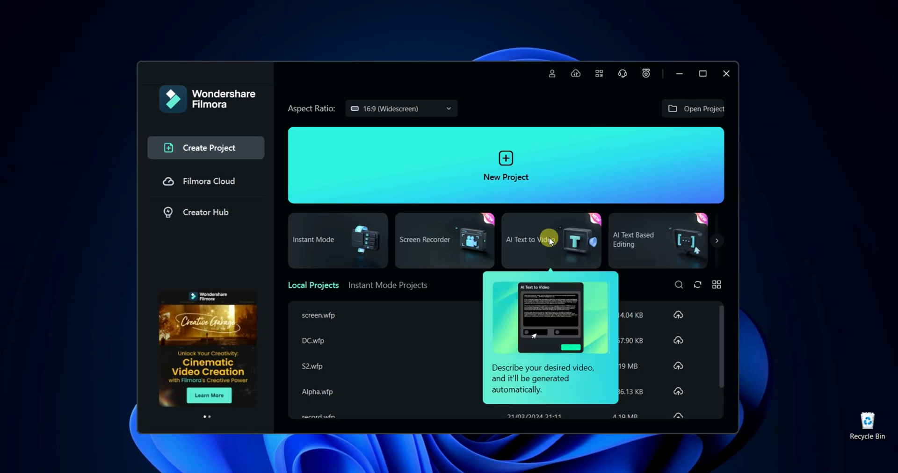
Run AI Text to Video on the climate change script with the Jason narrator voice.
click(532, 240)
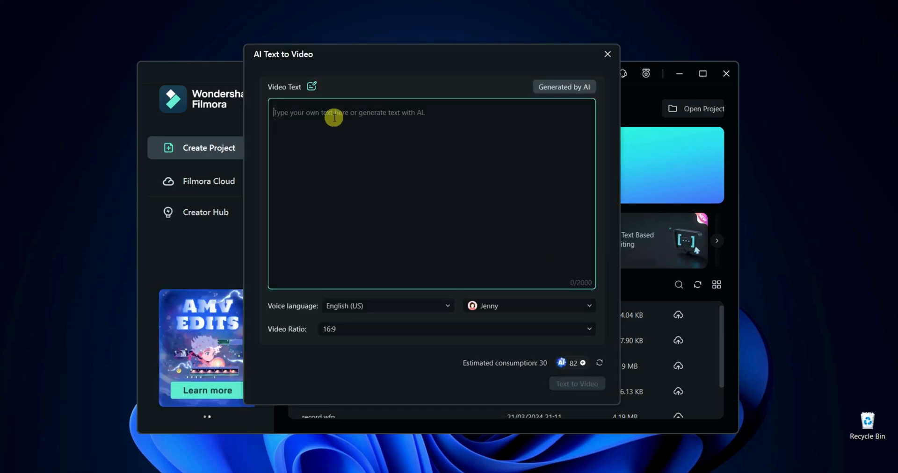
click(527, 305)
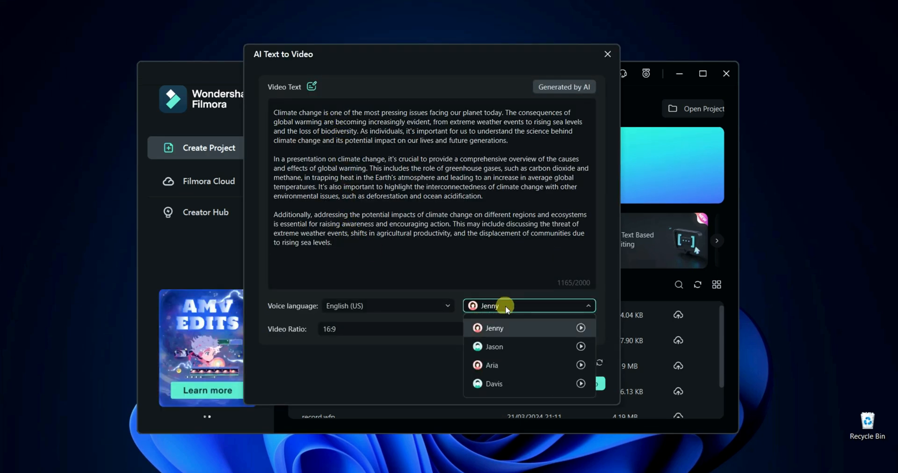
click(494, 346)
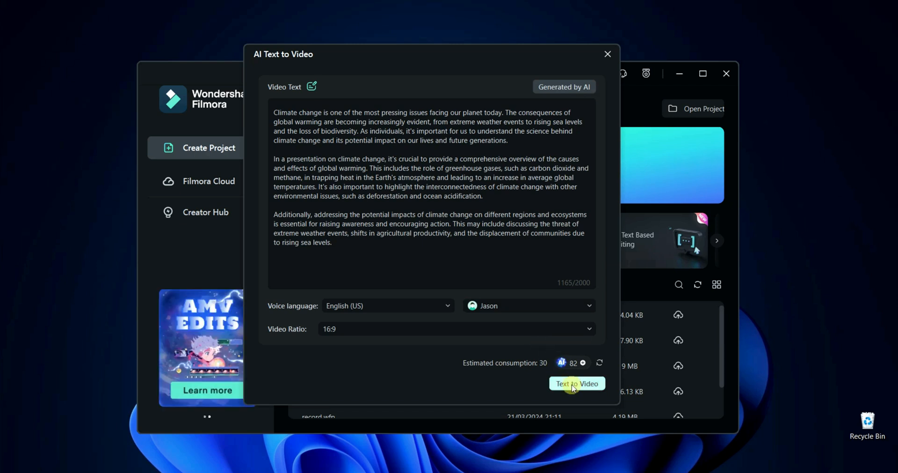
click(576, 383)
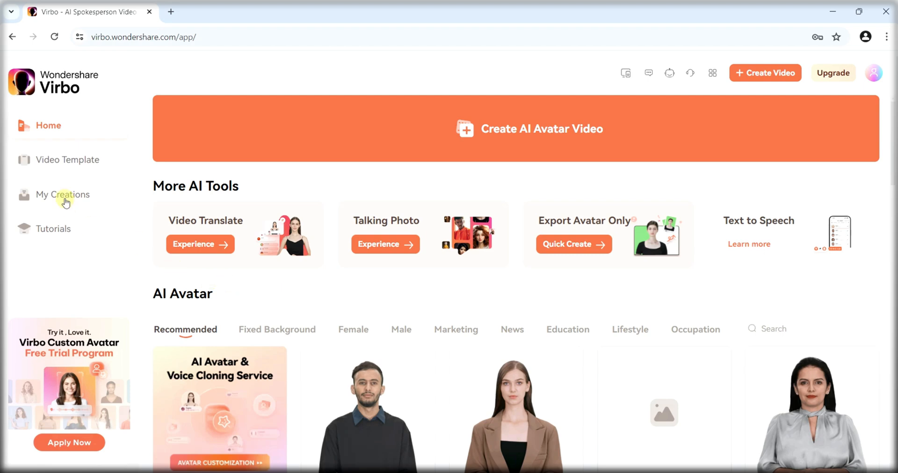
From My Creations, create a 16:9 landscape video with a Basic green background and subtitles off.
click(63, 195)
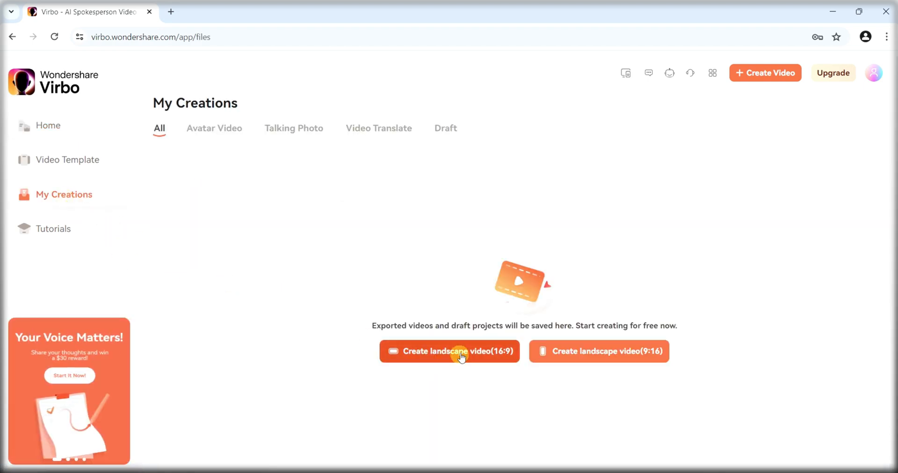
click(450, 352)
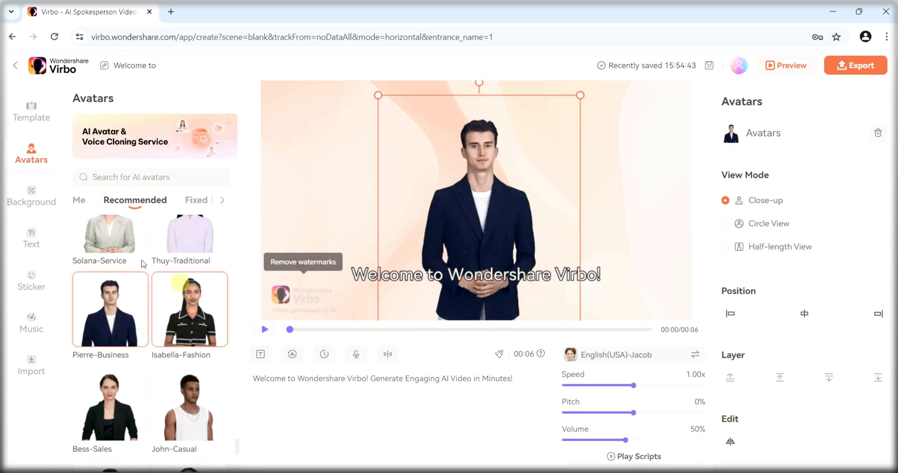
click(31, 195)
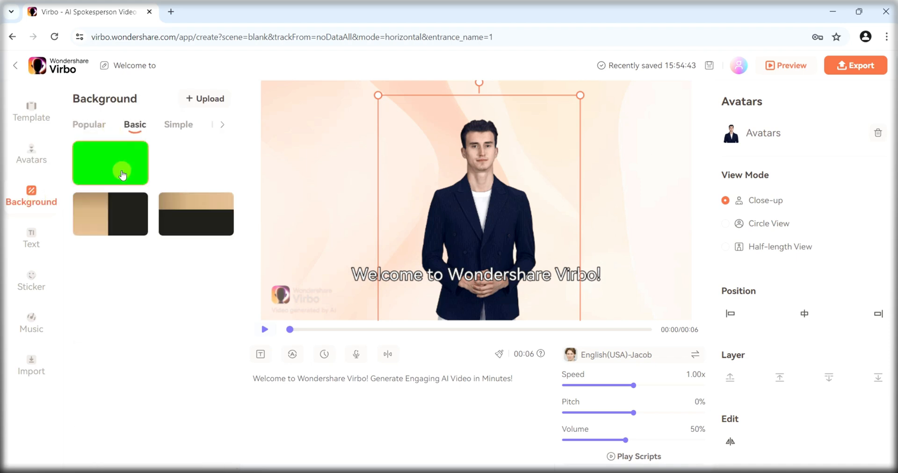
click(110, 163)
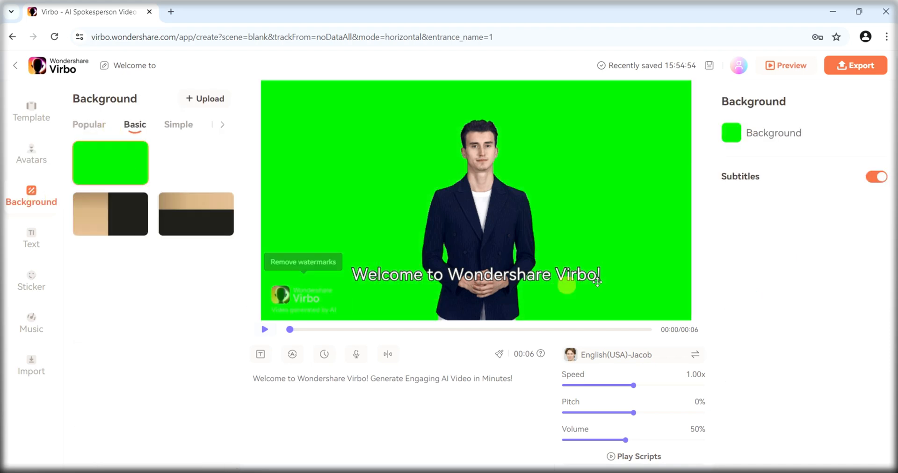
click(875, 176)
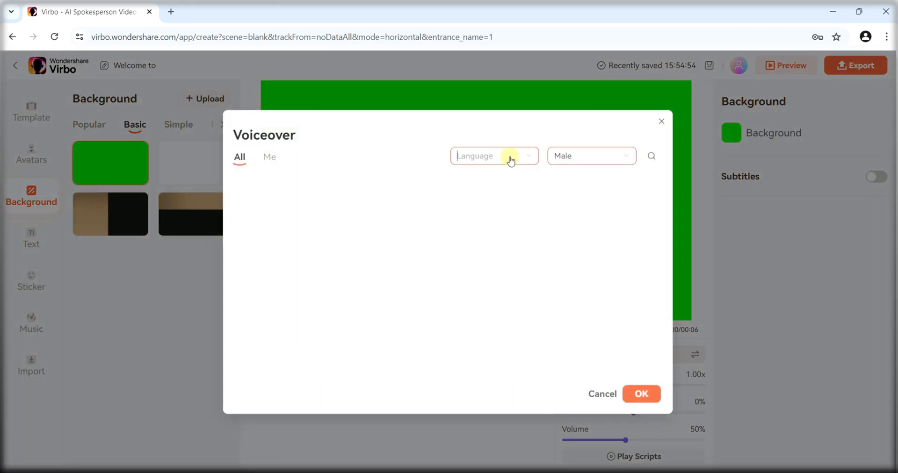
Use the English(IRL) Connor voice at 100% volume and preview the narrated avatar.
click(641, 394)
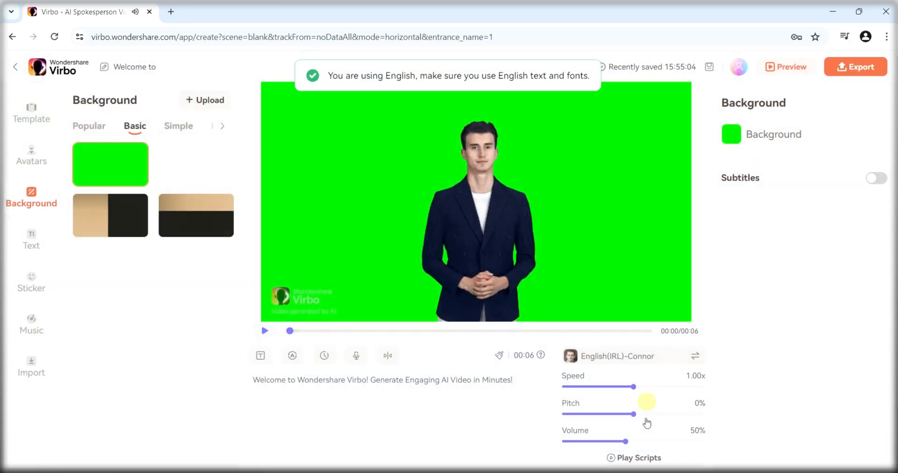
drag(616, 441, 707, 441)
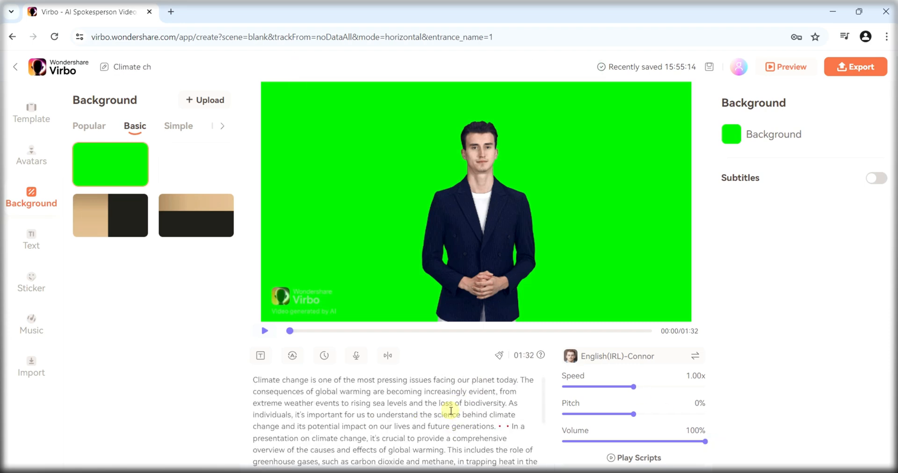
click(264, 330)
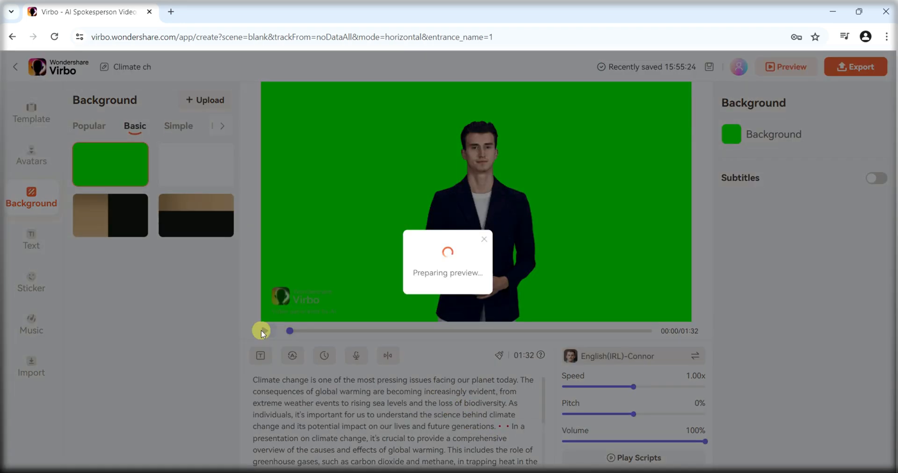
click(261, 332)
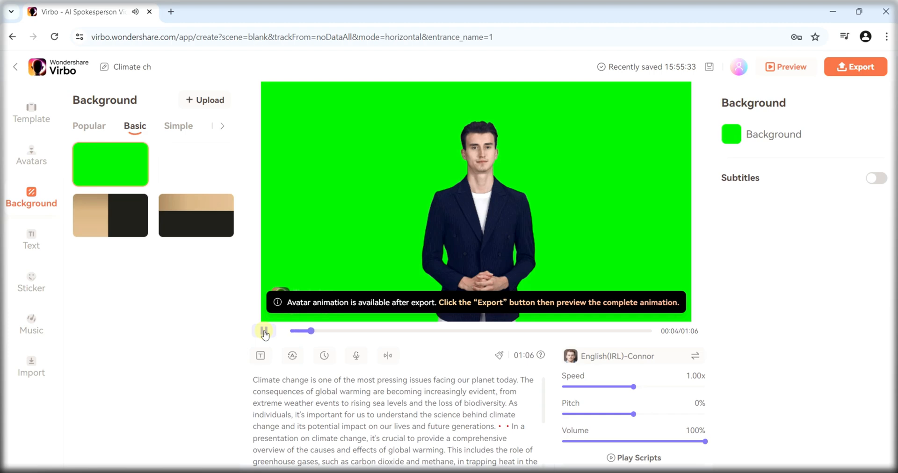
Stop the preview, then export and download the Climate Change avatar video.
click(856, 66)
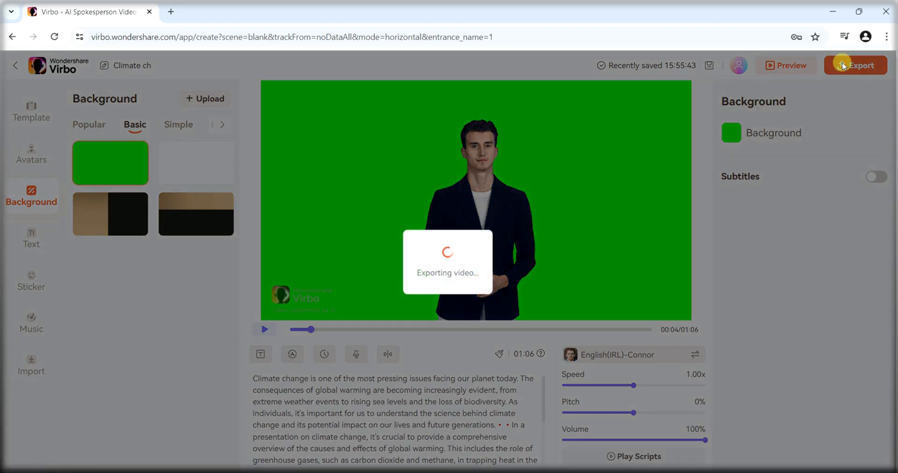
click(855, 64)
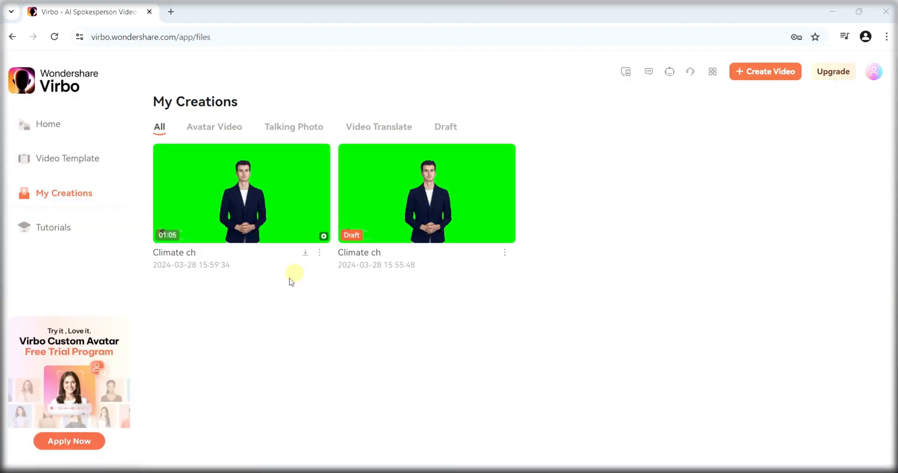
click(305, 253)
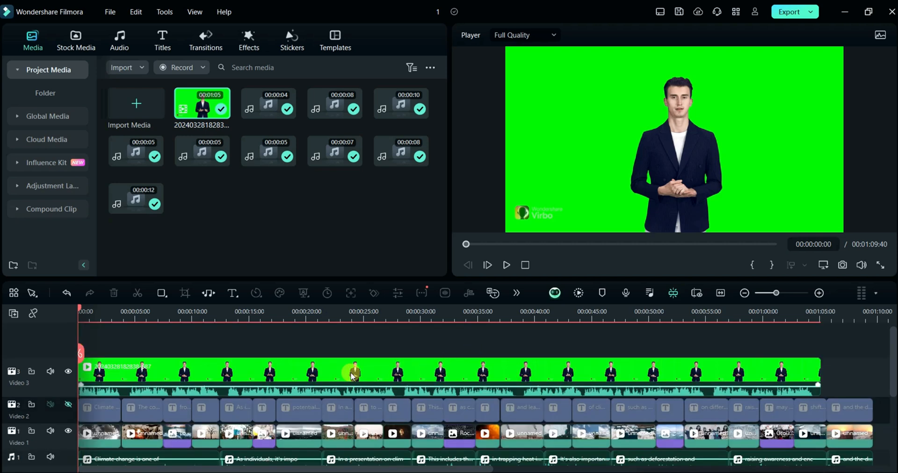
Detach the avatar clip's audio and apply Chroma Key with tolerance lowered to 36.
right_click(351, 377)
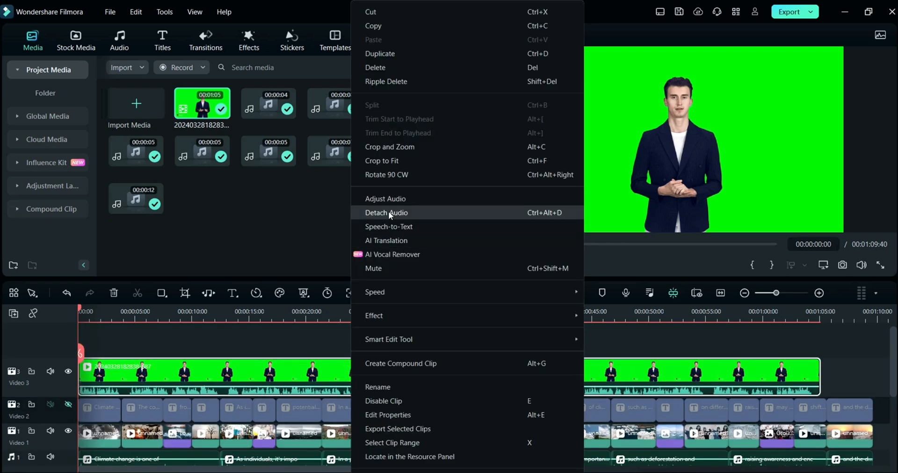
click(386, 212)
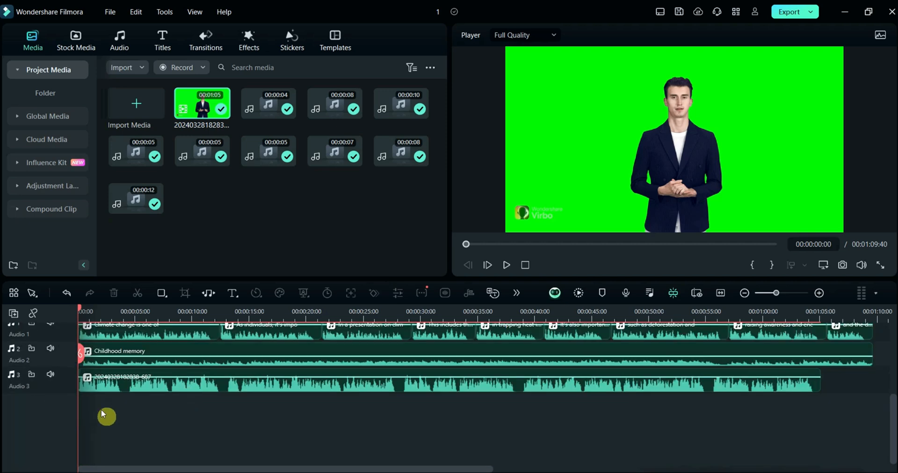
click(306, 293)
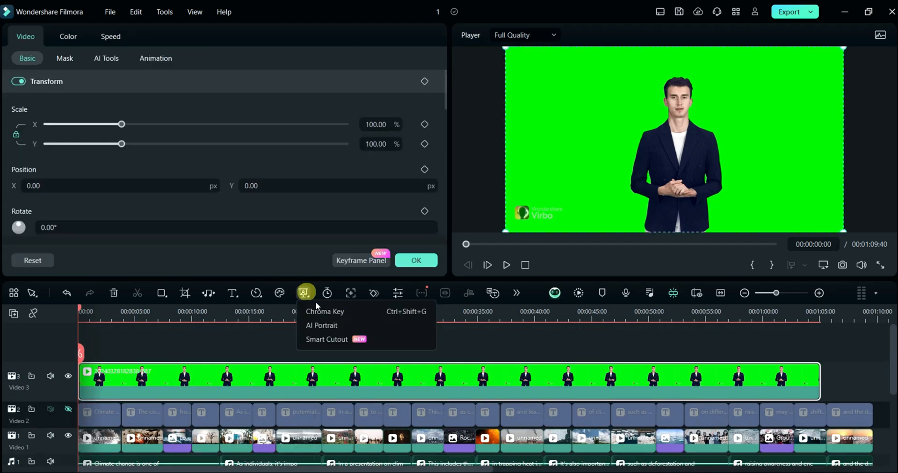
click(325, 311)
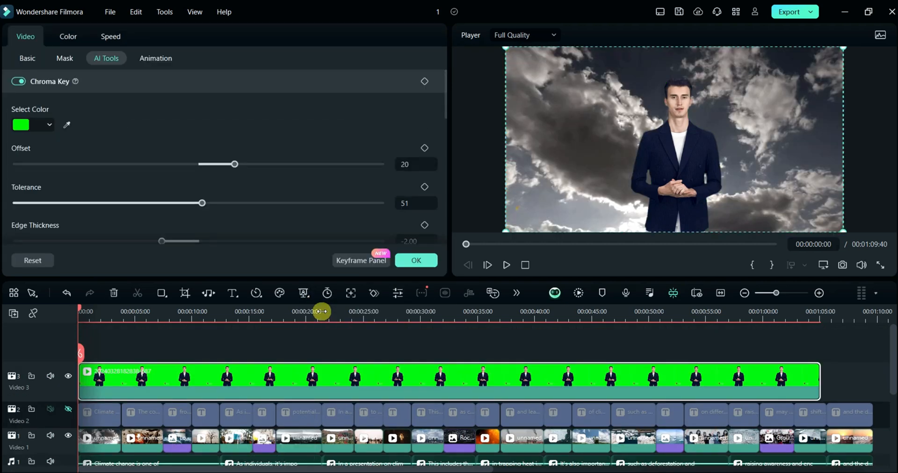
drag(201, 203, 146, 203)
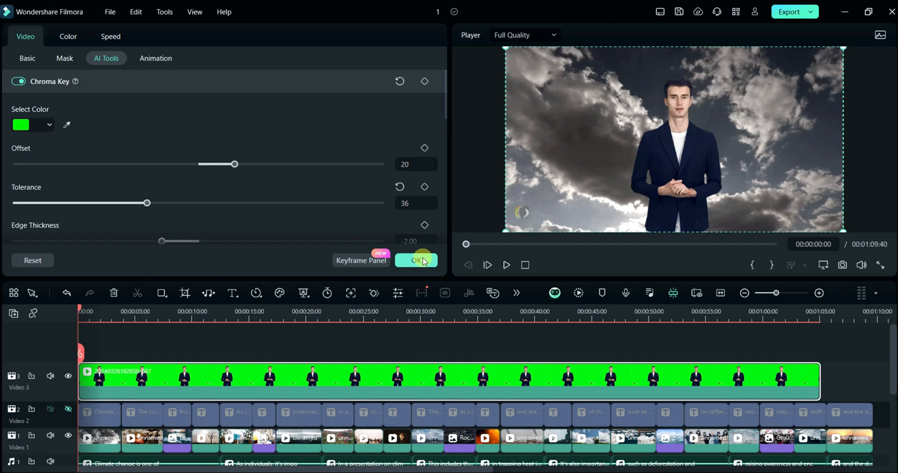
click(416, 260)
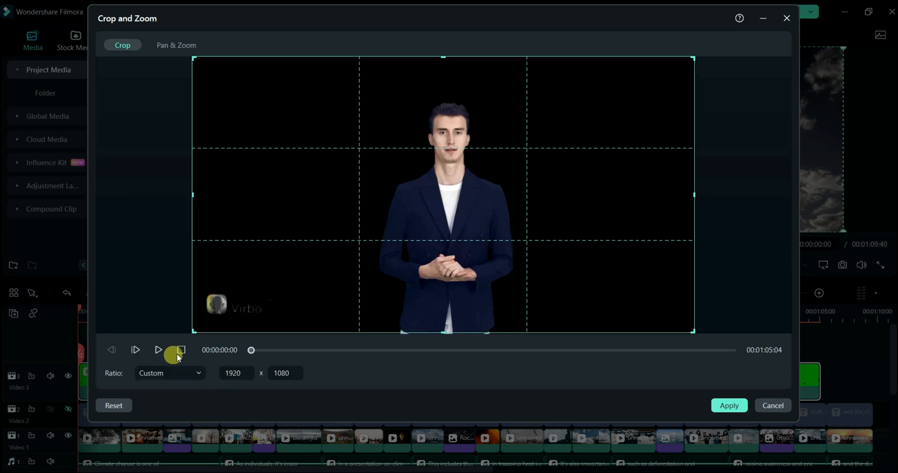
Crop the avatar frame from both sides down to the presenter and open its transform settings.
drag(194, 194, 273, 218)
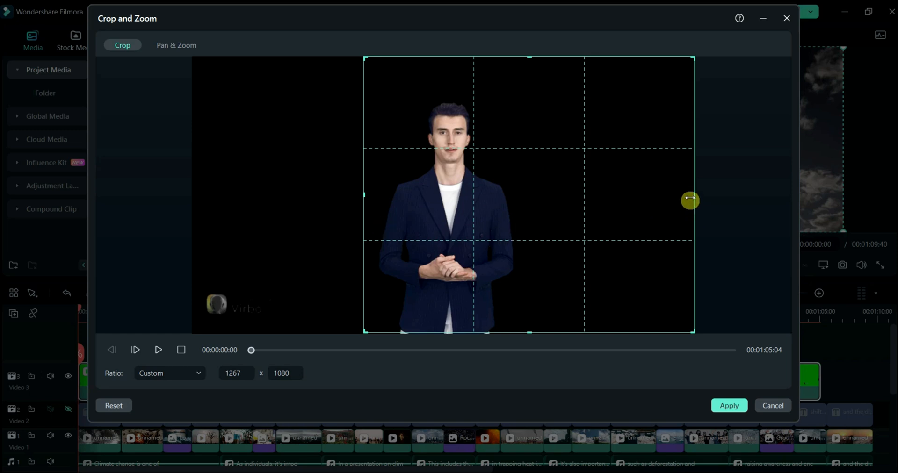
drag(689, 201, 530, 221)
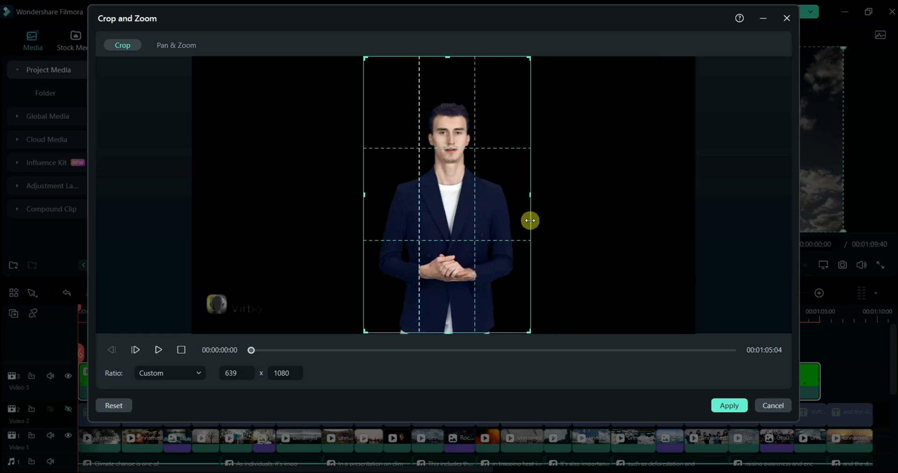
click(729, 405)
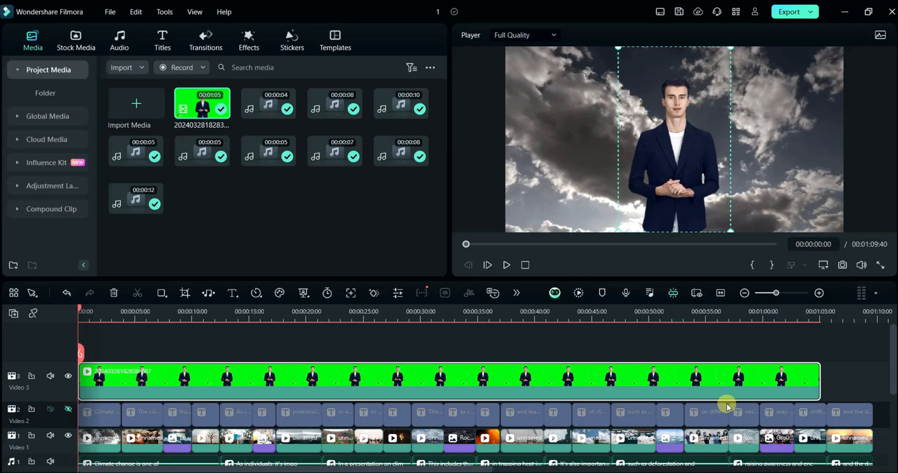
click(506, 265)
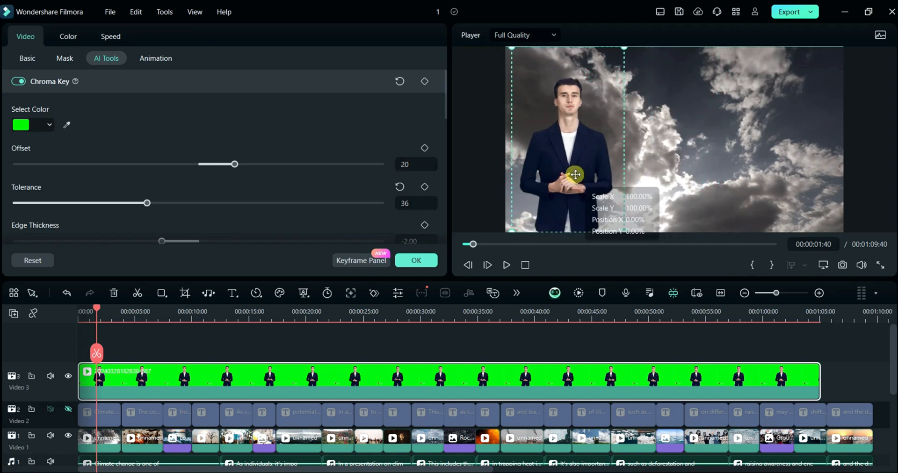
click(27, 58)
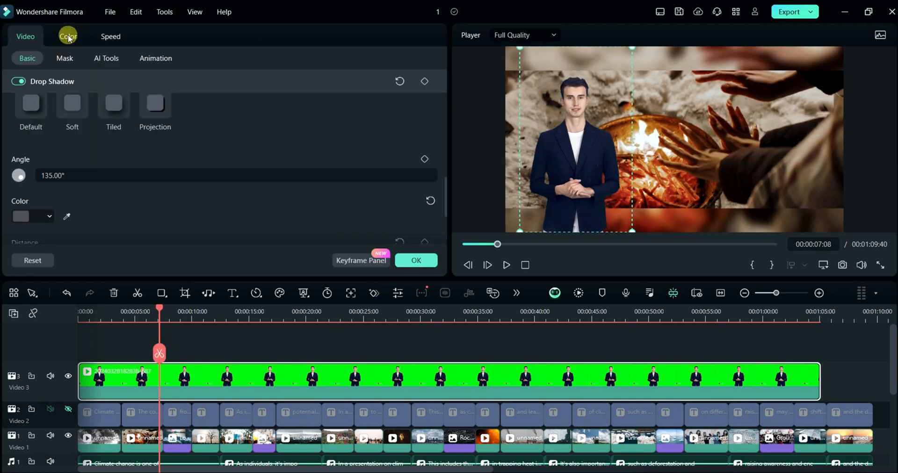
Raise the avatar's brightness, contrast and highlight, and increase vibrance to 25.
click(67, 36)
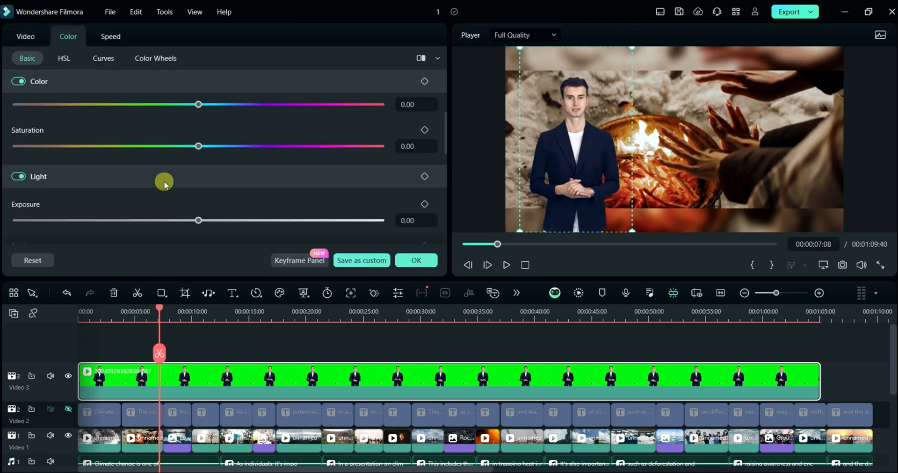
scroll(down, 3)
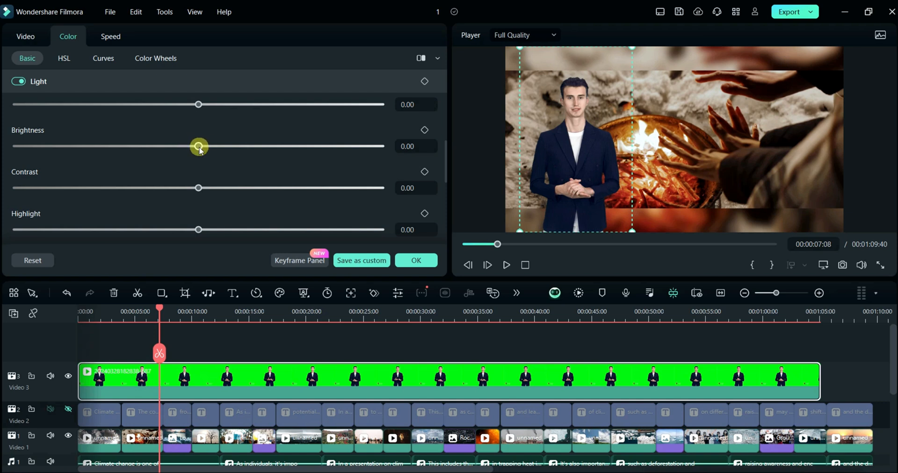
drag(199, 147, 241, 147)
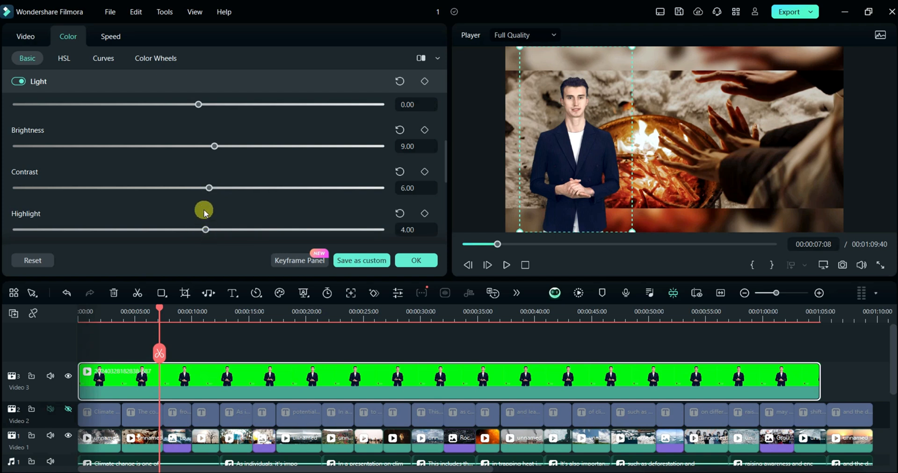
scroll(down, 3)
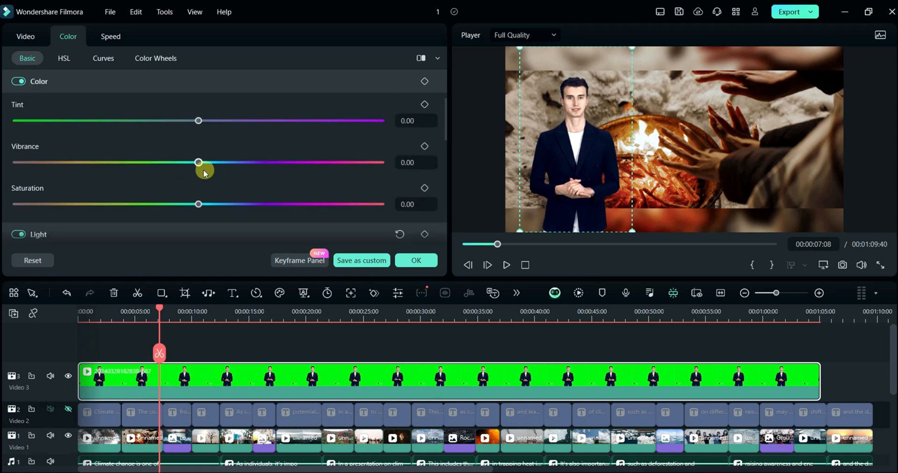
drag(197, 162, 243, 162)
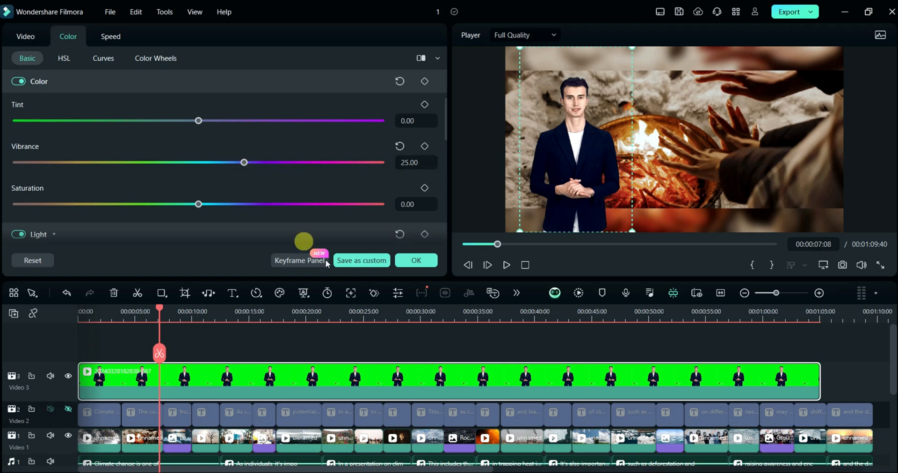
click(33, 40)
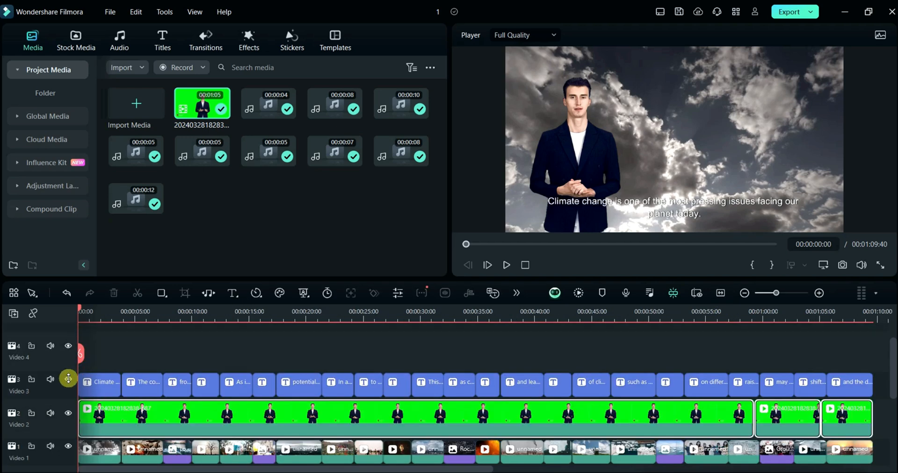
Restyle the first subtitle in Arial Black 22 with a semi-transparent Color Fill background, then play to check.
double_click(103, 382)
text(30)
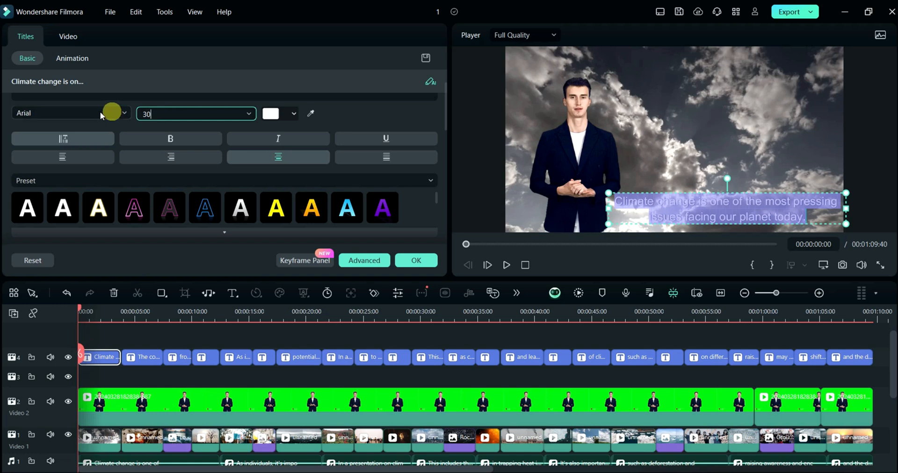
click(57, 113)
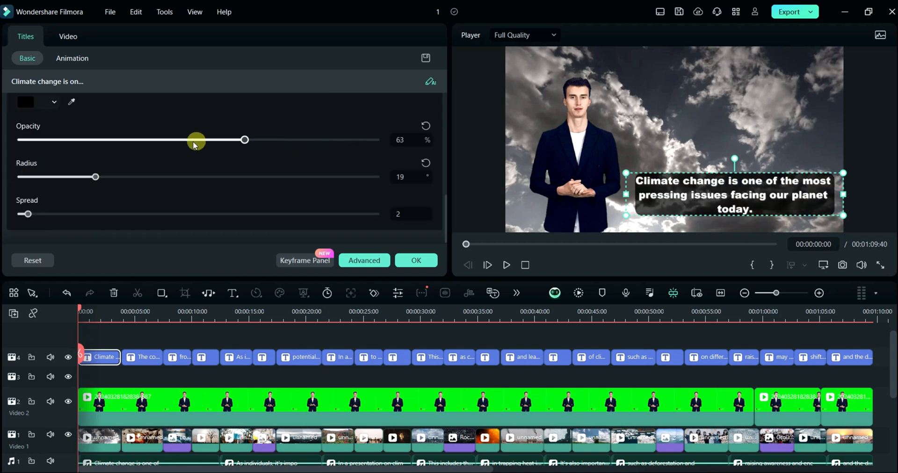
drag(25, 214, 233, 213)
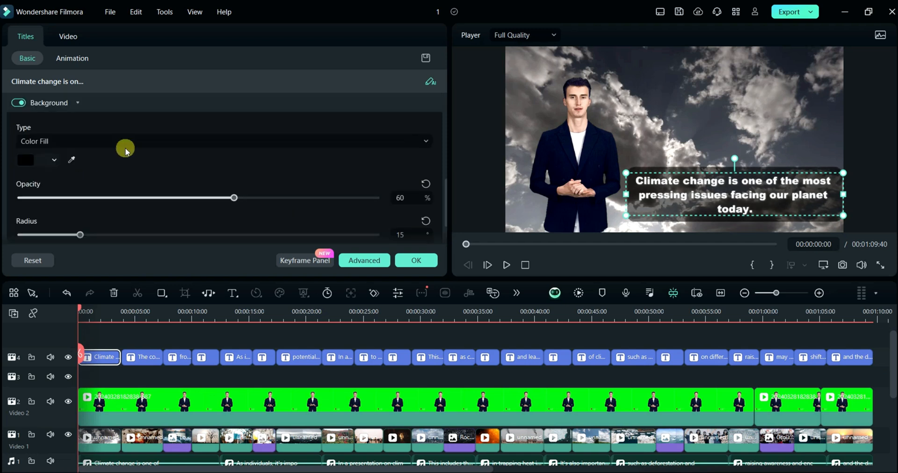
click(506, 265)
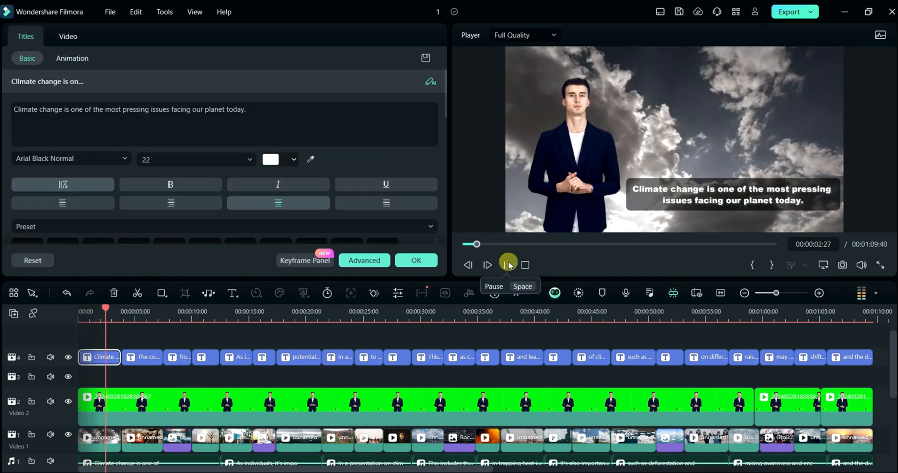
click(507, 264)
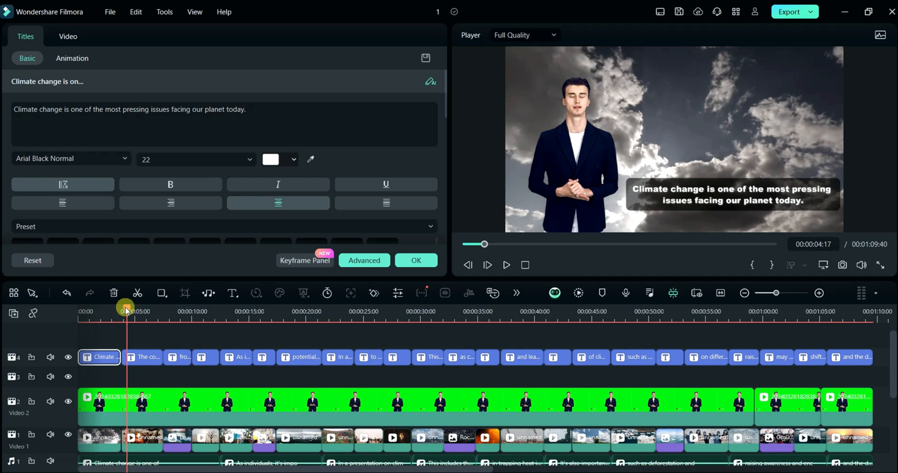
click(506, 265)
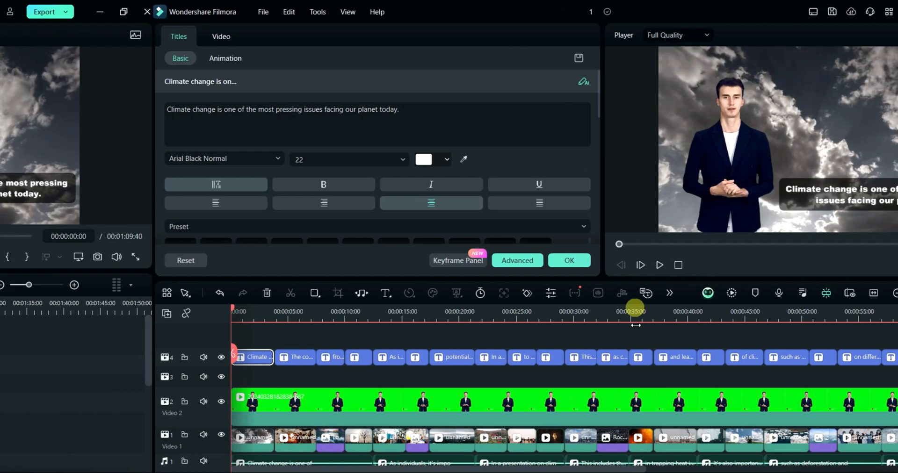
Add the black-to-purple Border overlay across the whole video, thinner and more blurred.
click(248, 40)
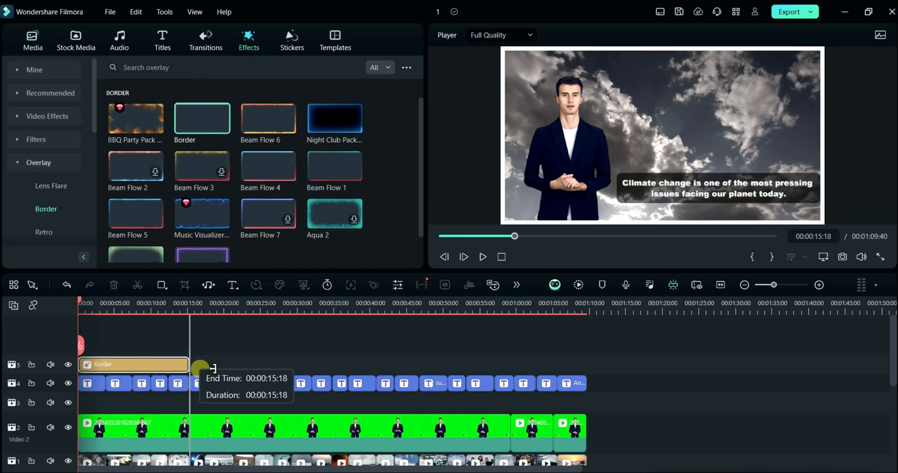
drag(212, 366, 547, 367)
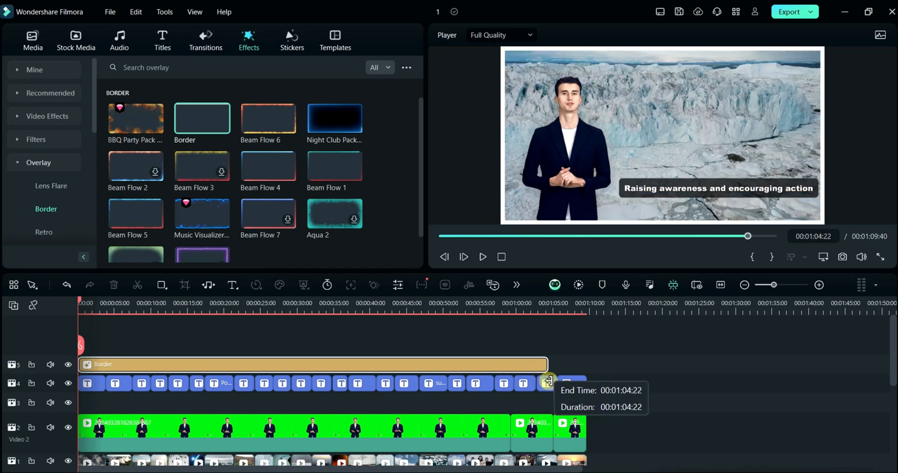
double_click(102, 365)
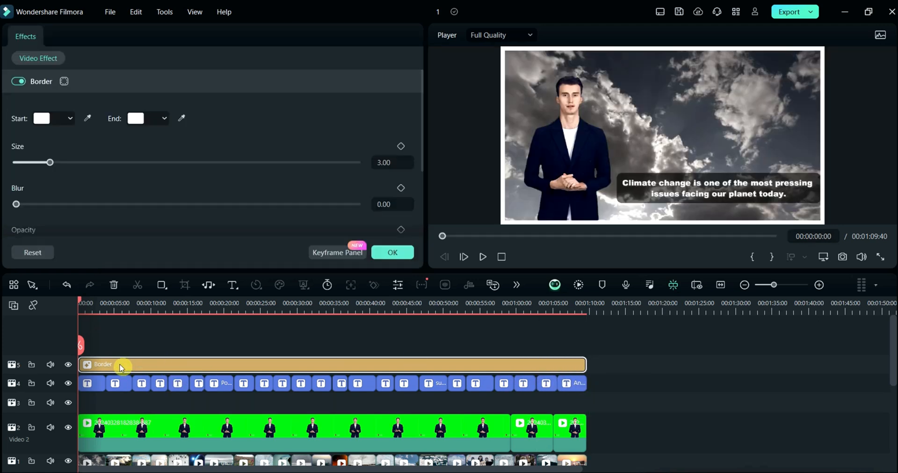
drag(49, 162, 27, 162)
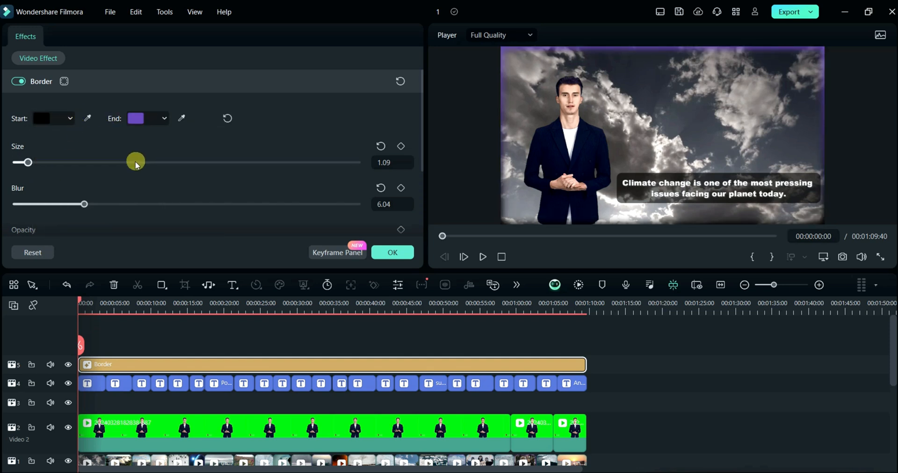
drag(136, 163, 44, 163)
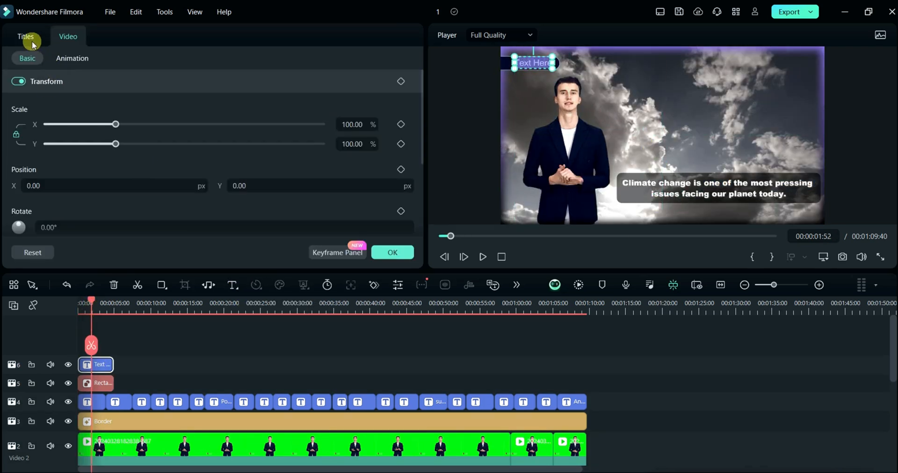
Type the 'Climate Change' title and set it in the Arkipelago script font.
text(Clima)
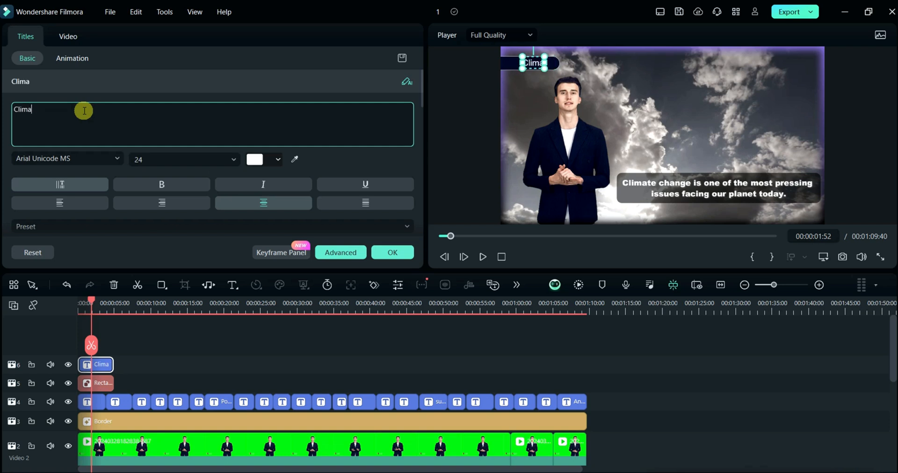
click(66, 158)
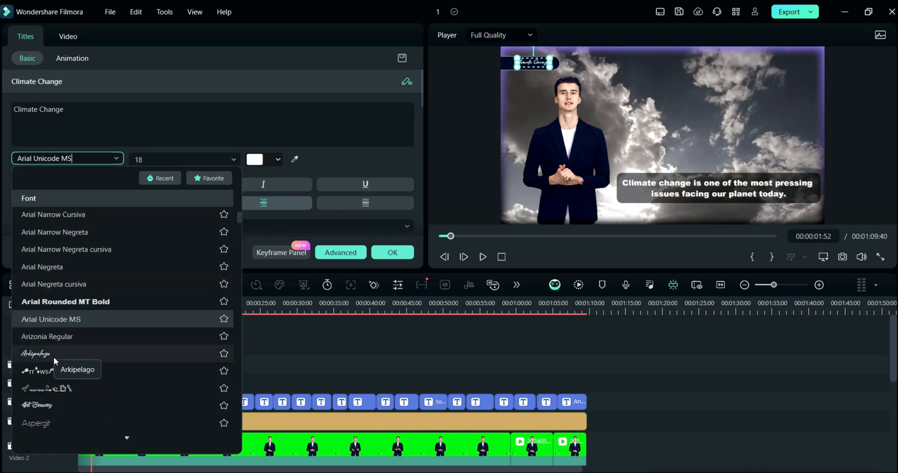
click(36, 353)
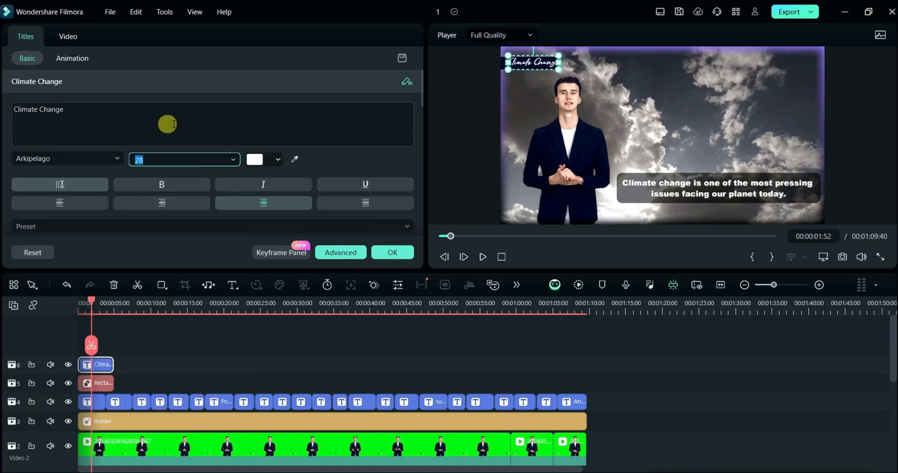
Widen the rounded rectangle badge to fit behind the title.
click(103, 383)
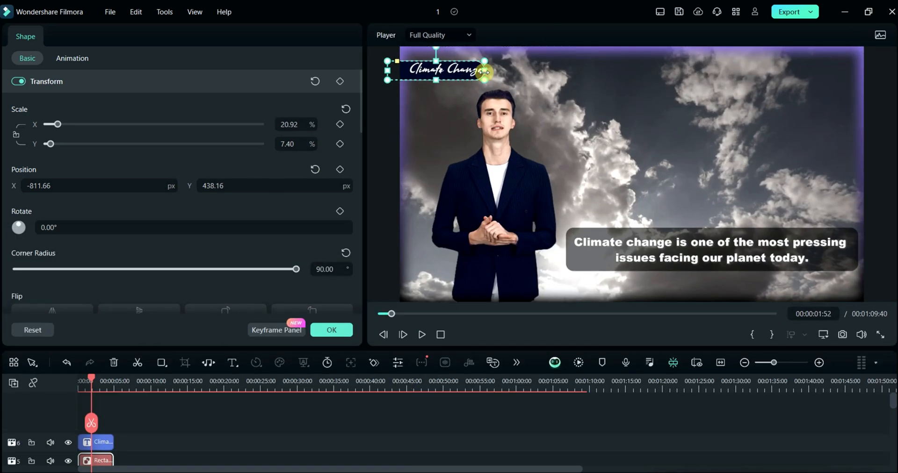
drag(486, 71, 498, 67)
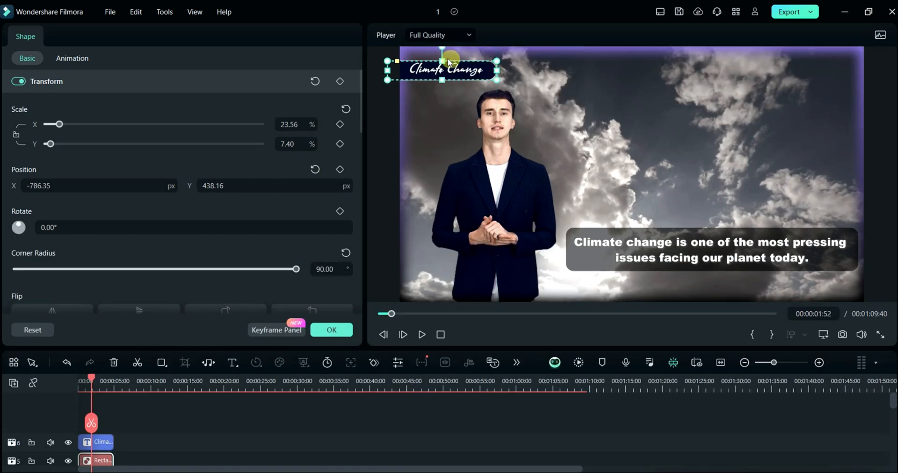
click(102, 442)
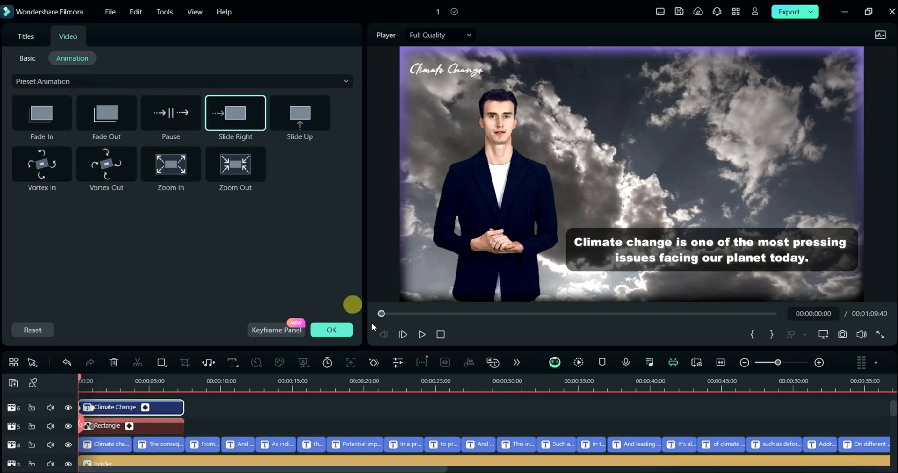
Confirm the Slide Right animation on the Climate Change title and select the badge clips.
click(248, 41)
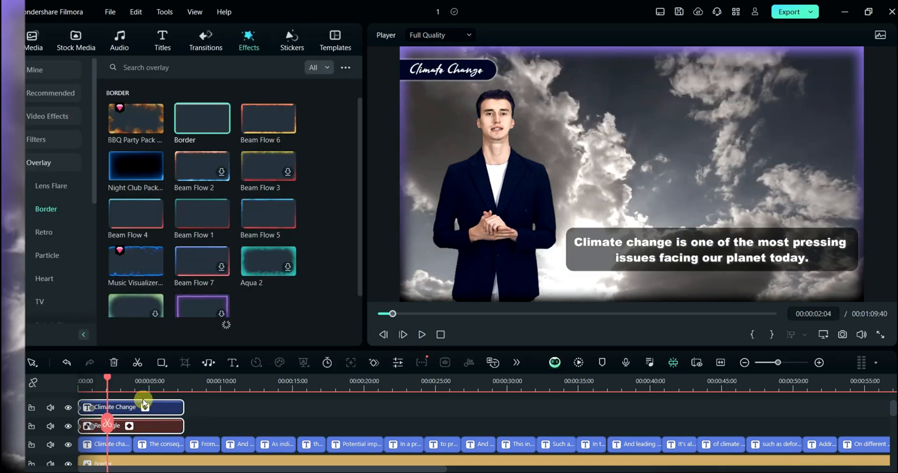
click(880, 335)
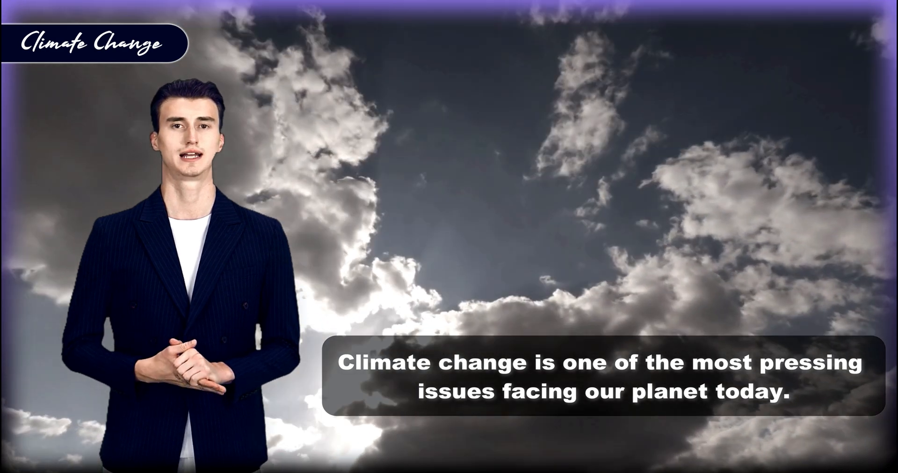